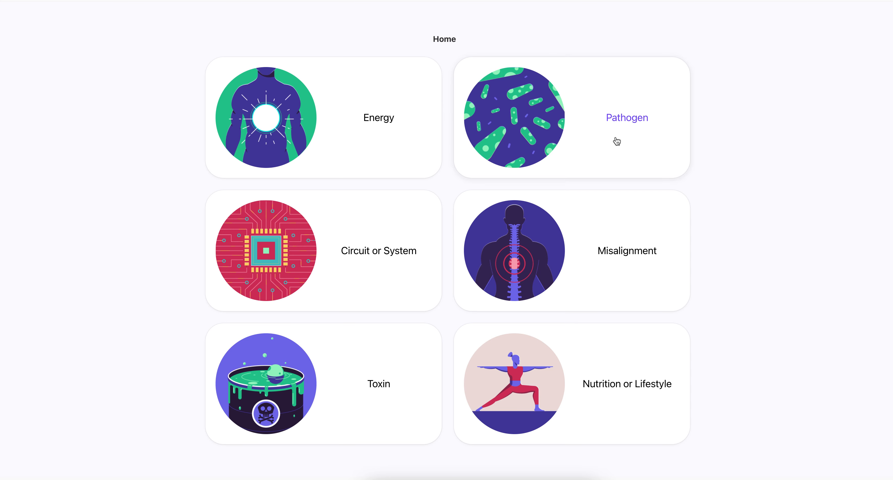
# Step: Browse the Pathogen category briefly and return to the home page
pyautogui.click(626, 117)
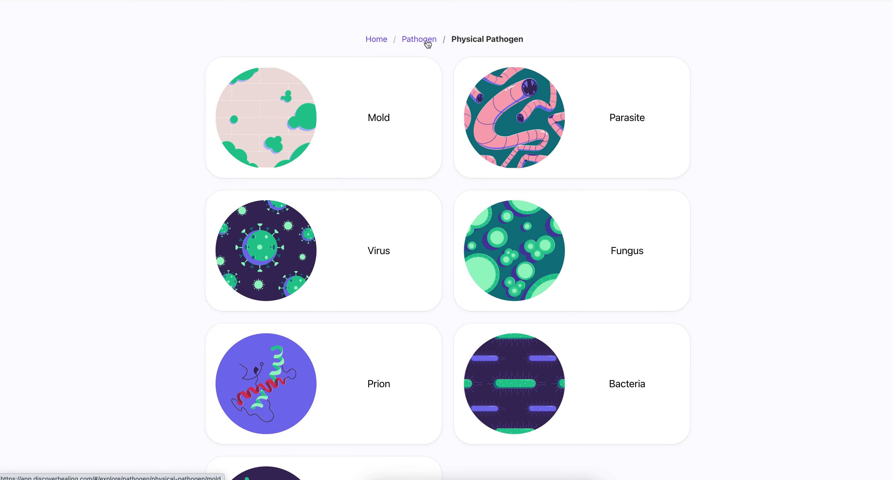
pyautogui.click(418, 40)
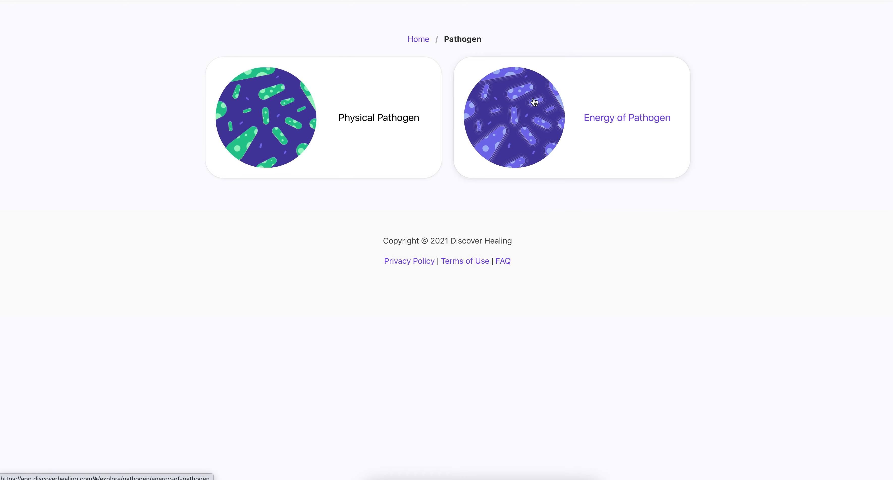
pyautogui.click(418, 39)
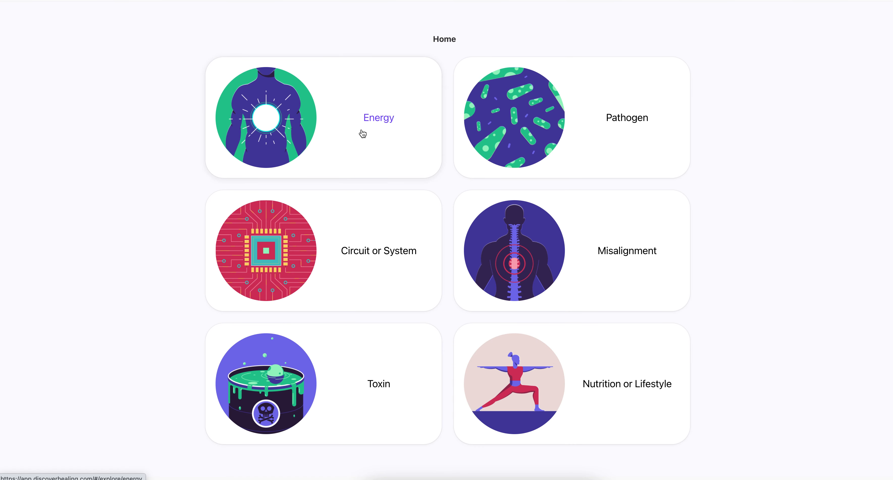
# Step: Browse Circuit or System down through System to Upper Limb Muscle, then return home
pyautogui.click(378, 250)
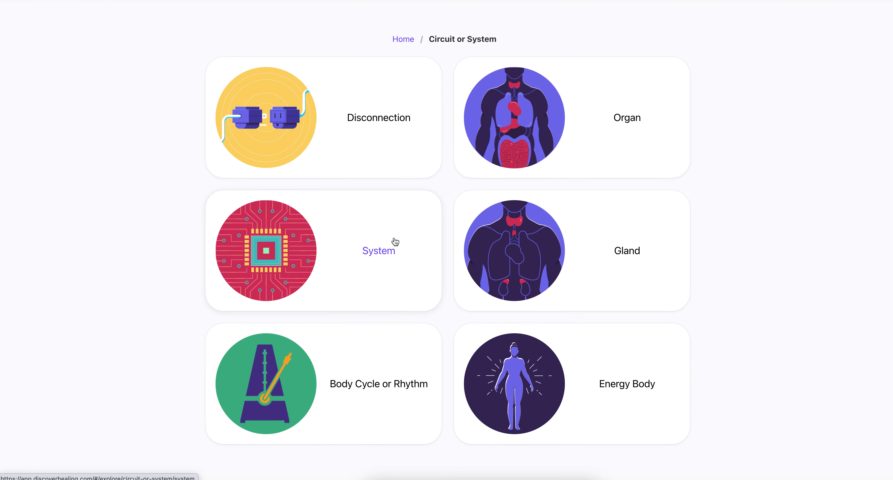
pyautogui.click(378, 251)
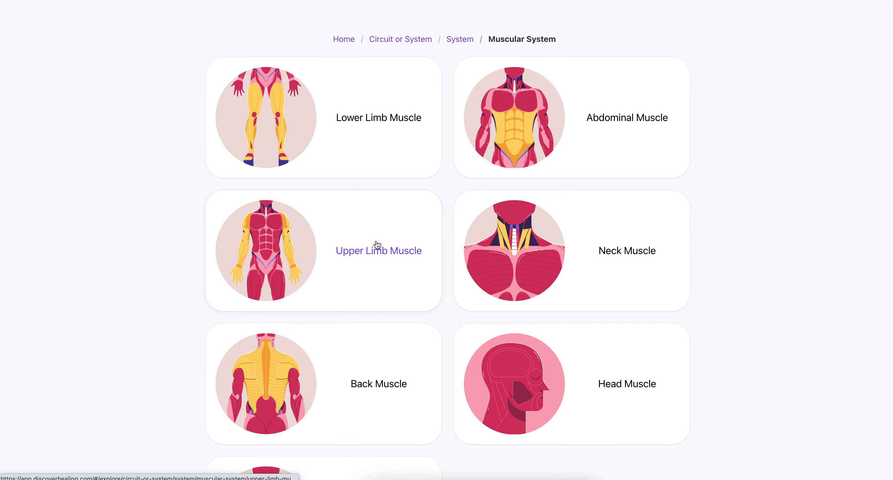
pyautogui.click(378, 251)
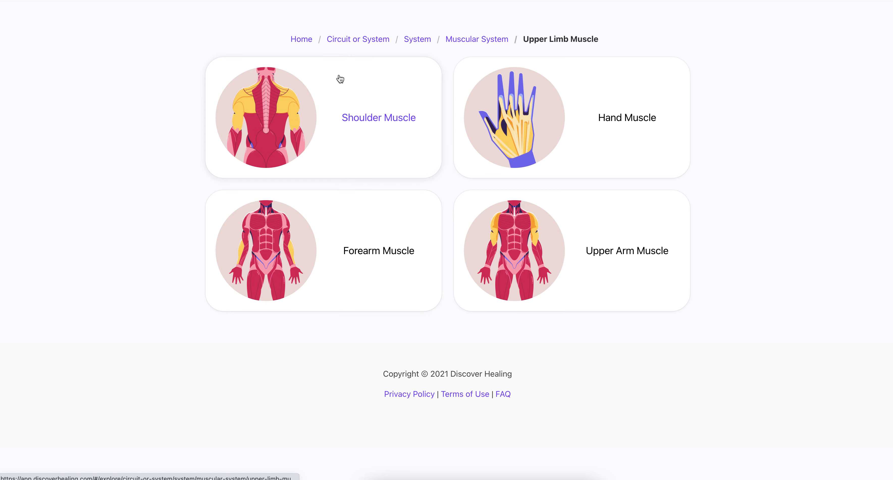
pyautogui.click(302, 40)
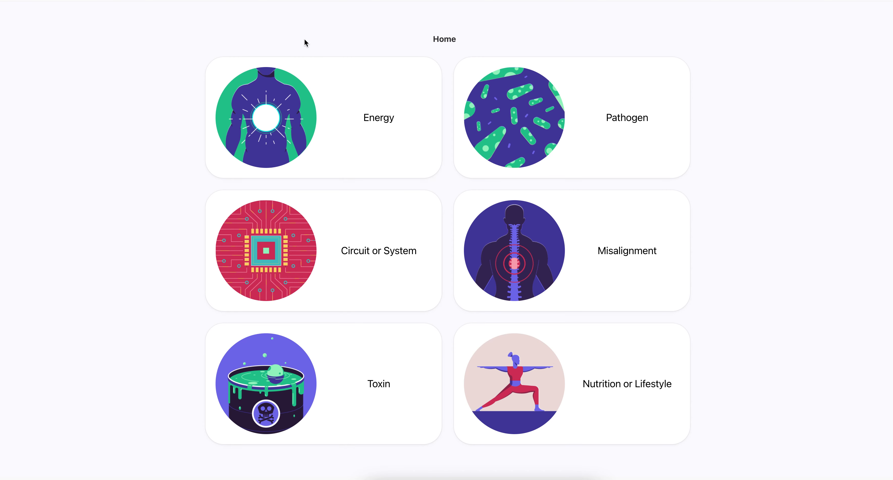
pyautogui.moveTo(800, 224)
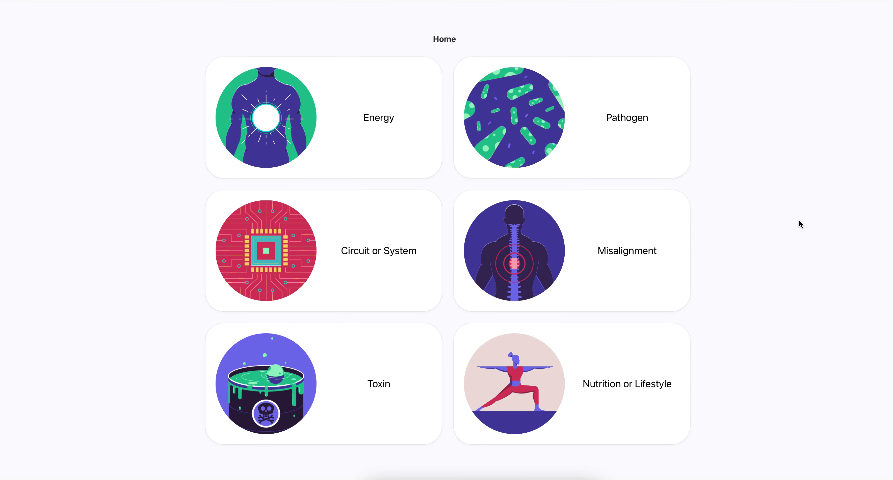
pyautogui.moveTo(626, 251)
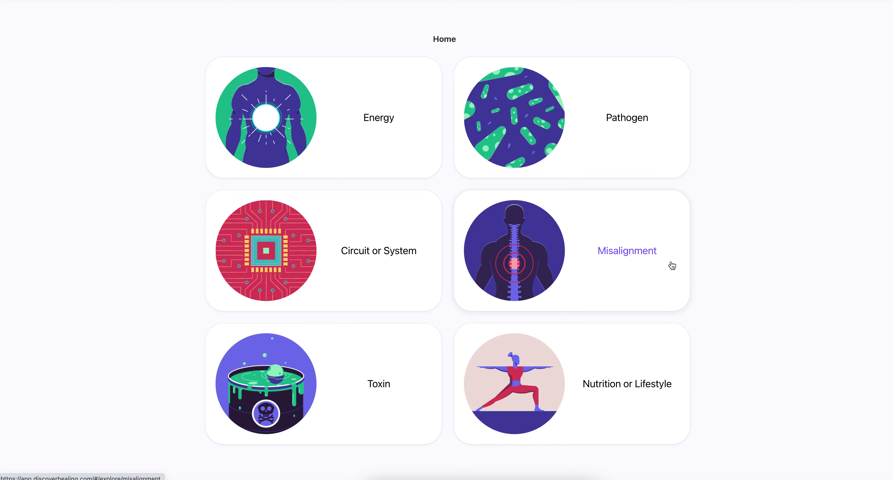
# Step: Browse the Misalignment category's Common Misalignment page, then return home
pyautogui.click(626, 251)
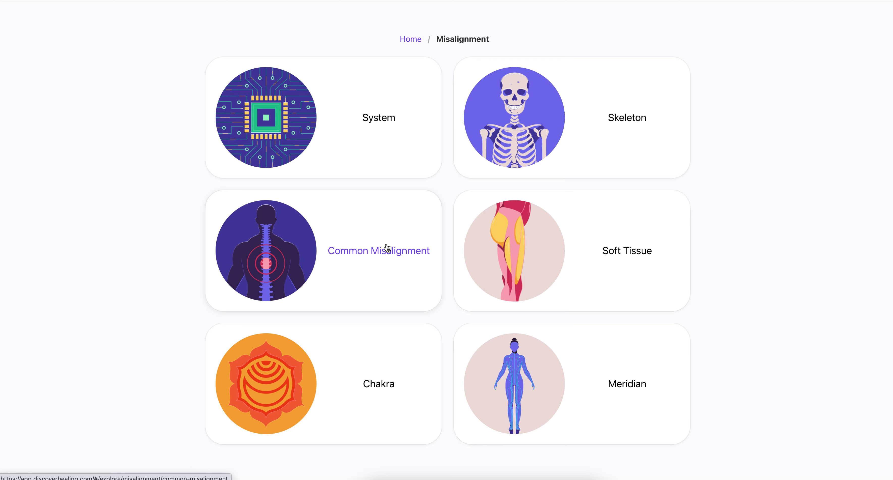
pyautogui.click(410, 39)
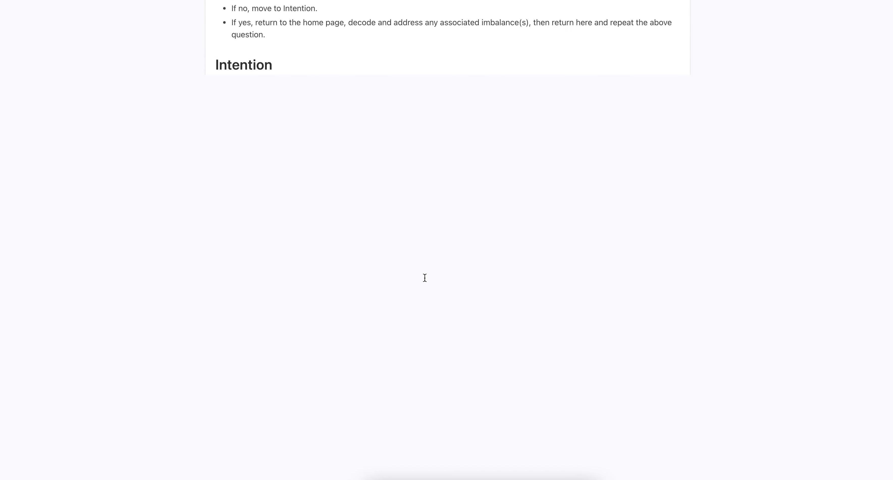
pyautogui.scroll(-3)
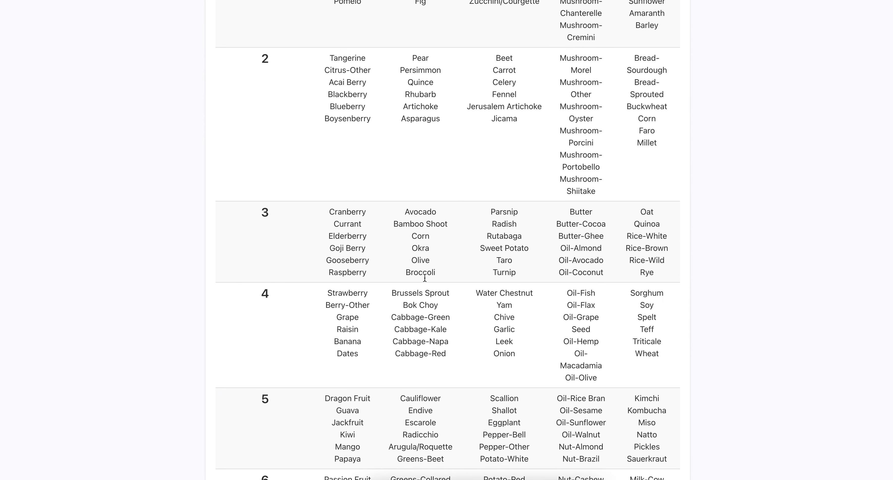
pyautogui.scroll(-3)
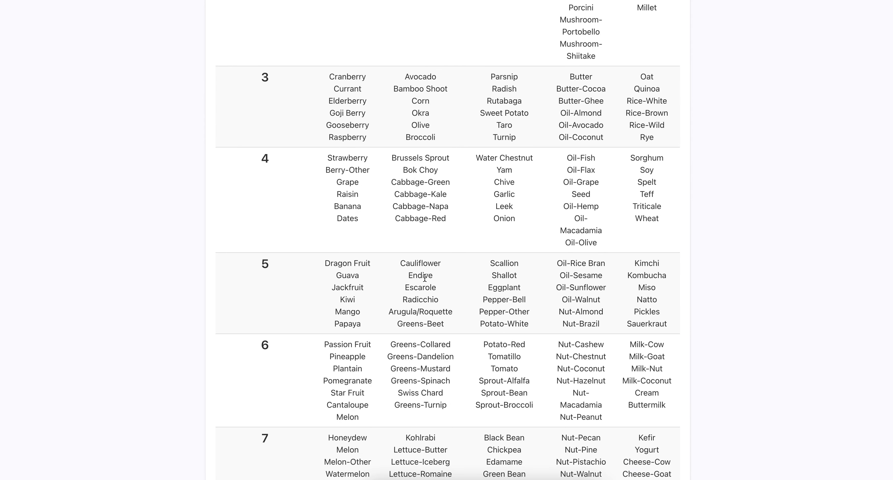
pyautogui.scroll(-3)
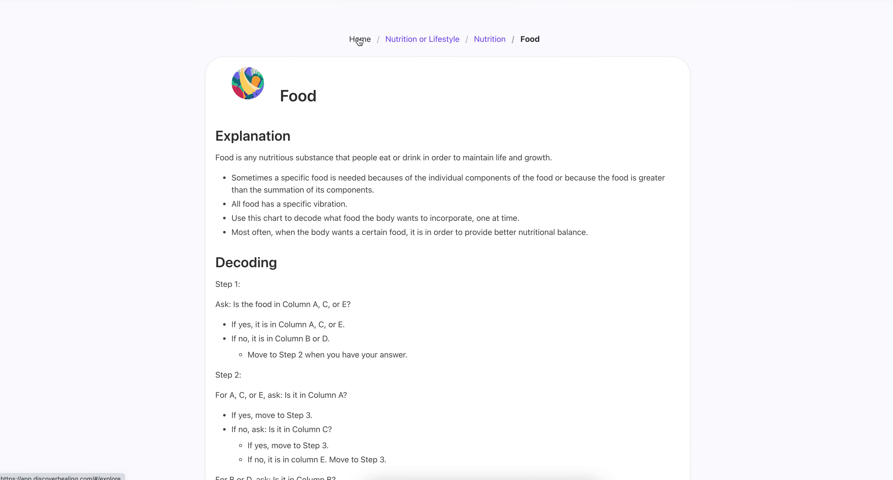
pyautogui.click(360, 40)
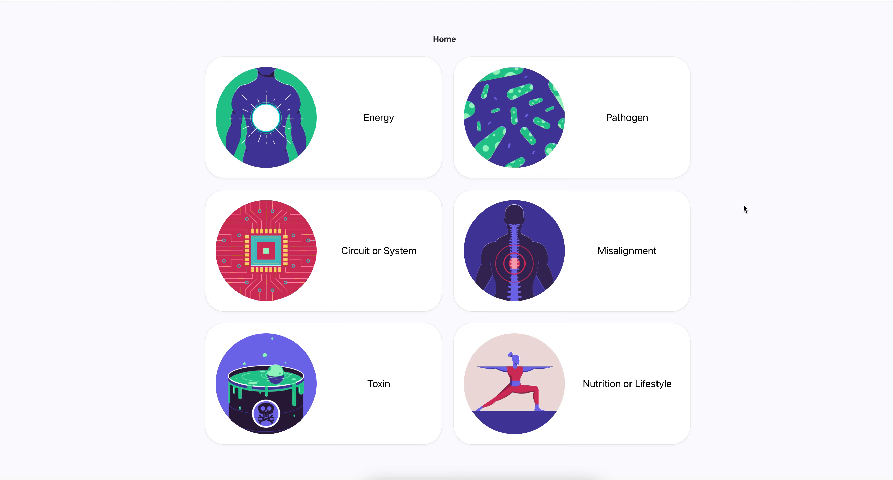
# Step: Browse through the Toxin category page
pyautogui.click(378, 383)
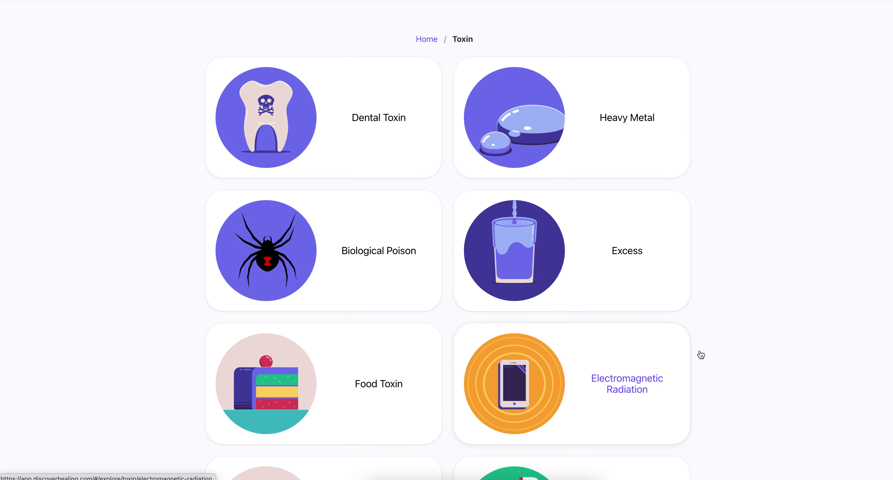
pyautogui.moveTo(697, 337)
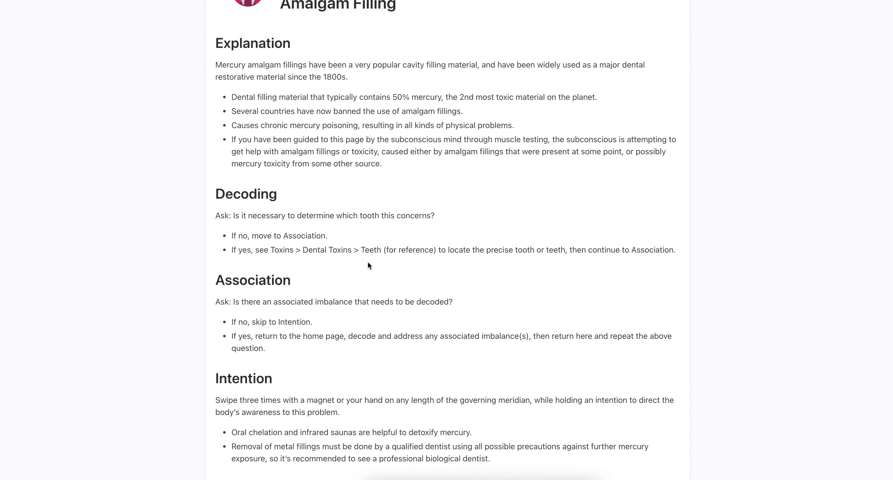
pyautogui.scroll(-3)
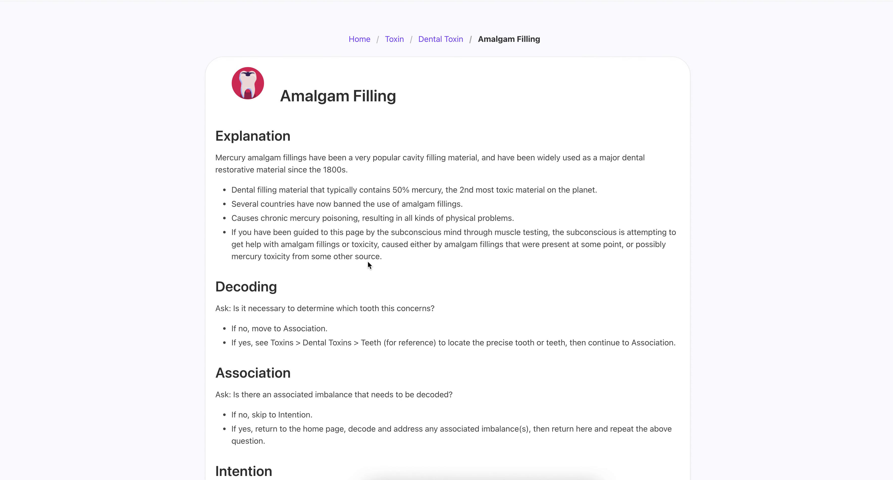
pyautogui.scroll(-3)
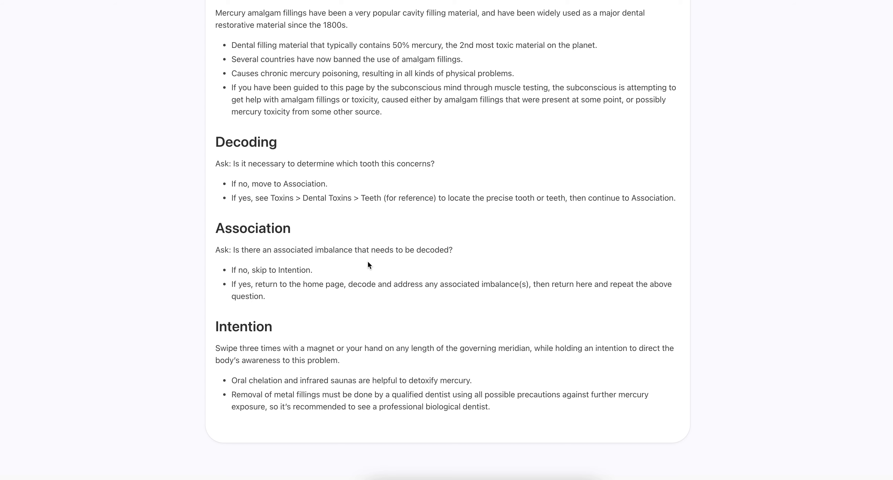
pyautogui.moveTo(488, 348)
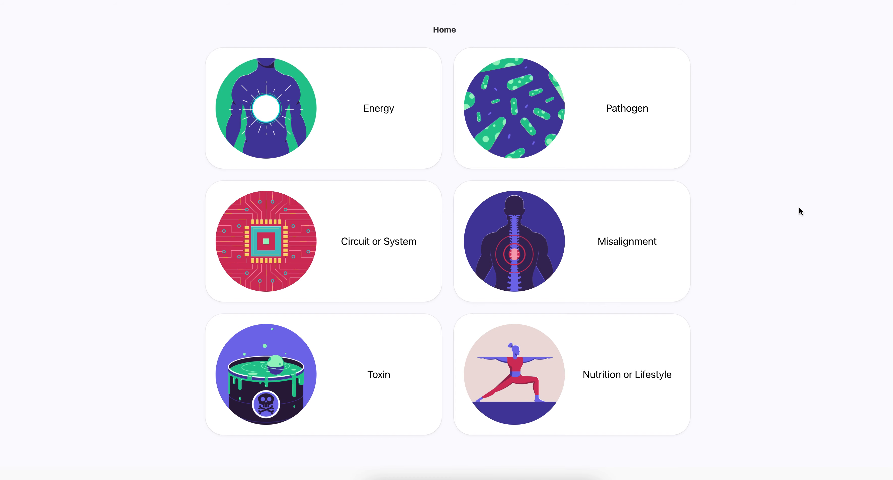
# Step: Navigate from Energy into Allergy or Intolerance to reach the Idea Allergy page
pyautogui.click(378, 108)
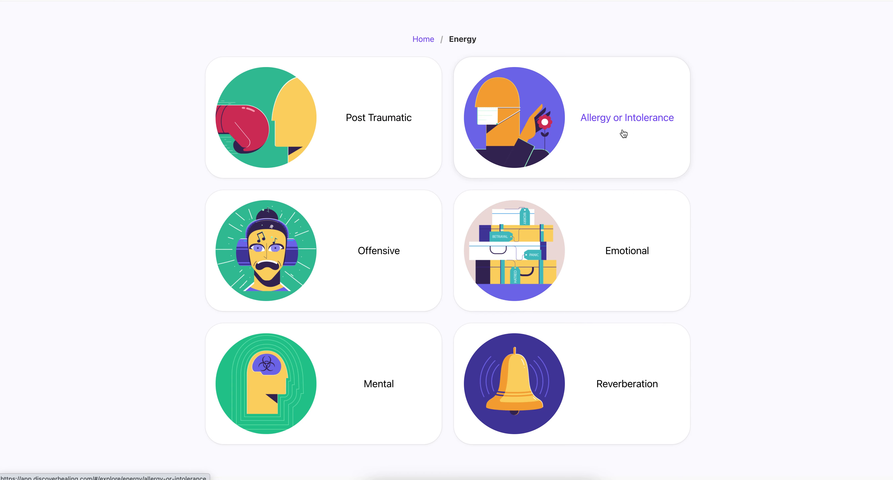
pyautogui.moveTo(662, 139)
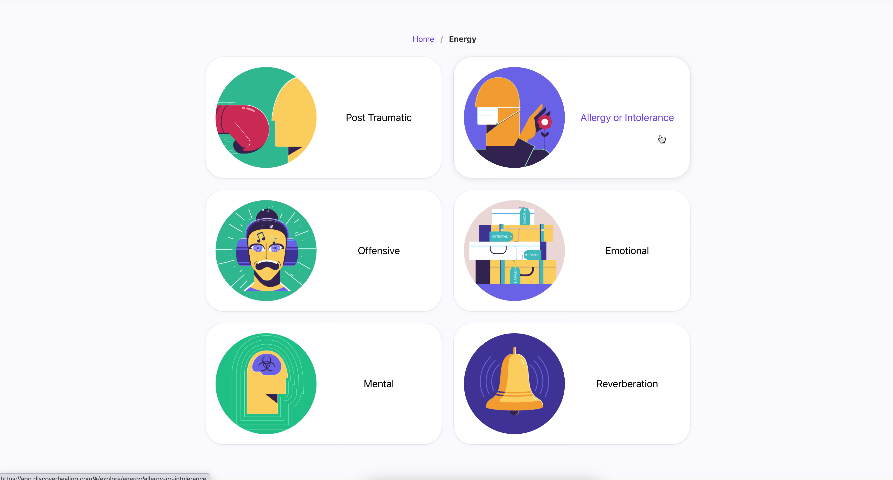
pyautogui.click(626, 118)
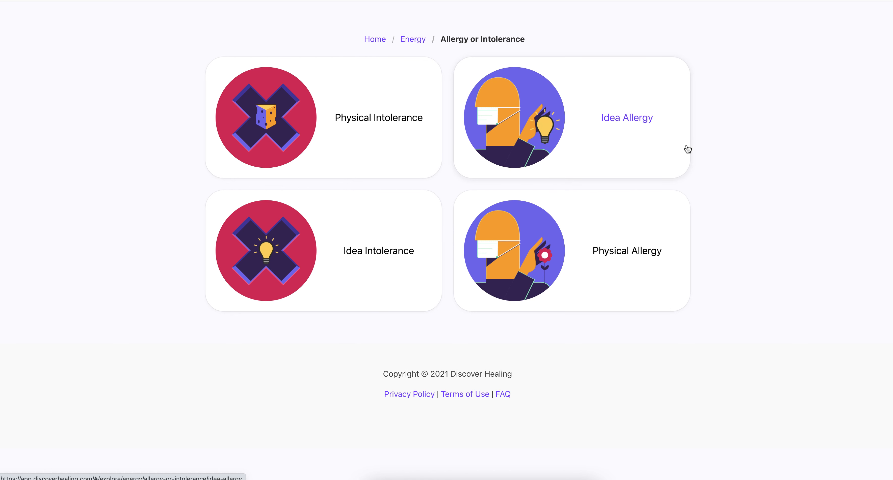
pyautogui.moveTo(667, 155)
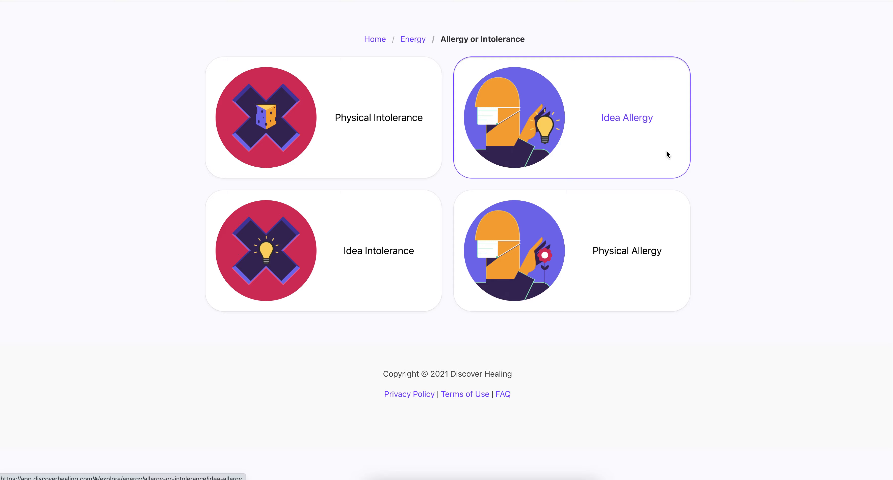
pyautogui.click(626, 118)
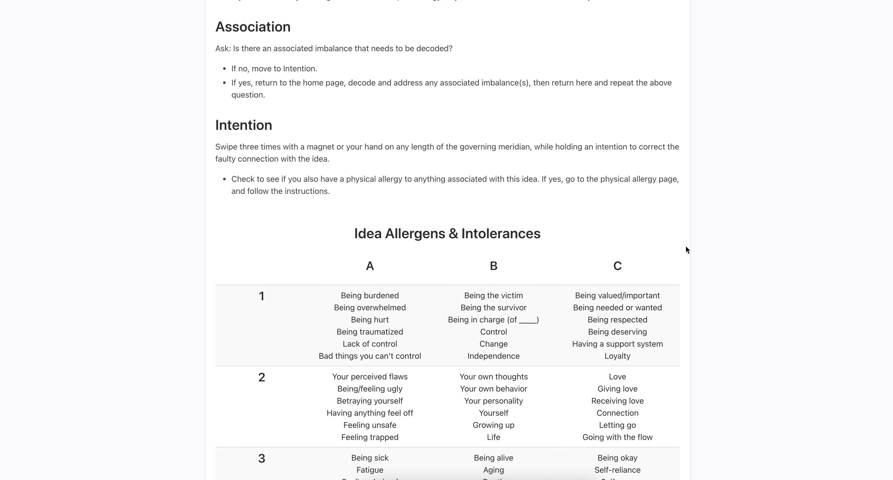
pyautogui.scroll(-3)
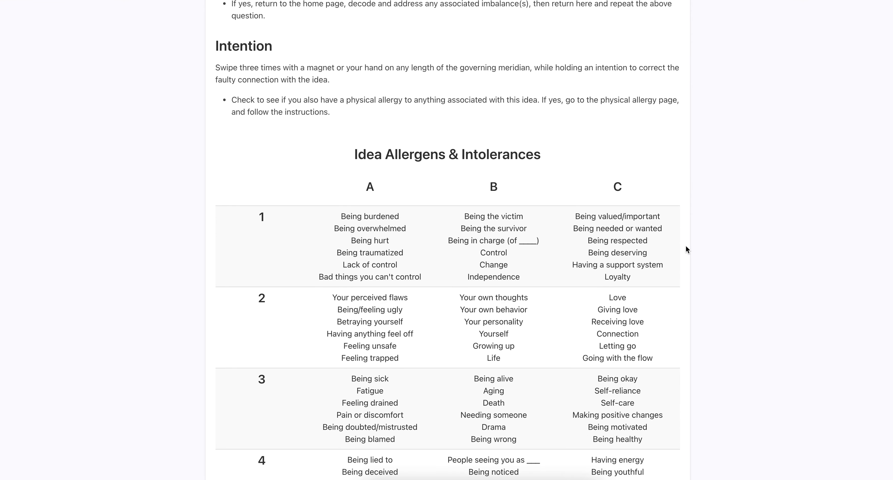
pyautogui.scroll(-3)
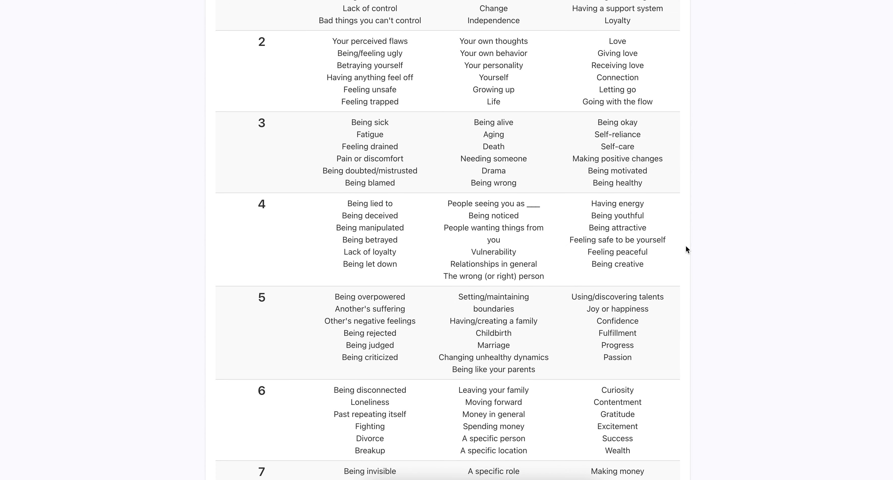
pyautogui.scroll(-3)
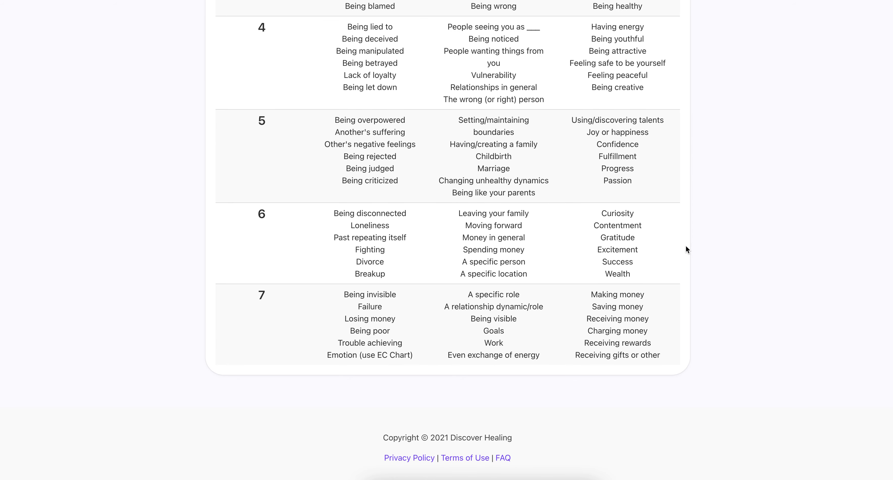
pyautogui.scroll(3)
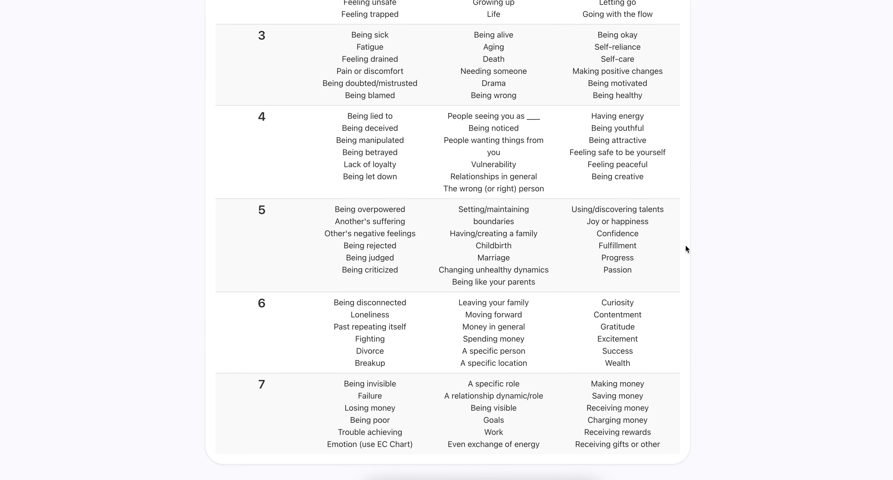
pyautogui.scroll(3)
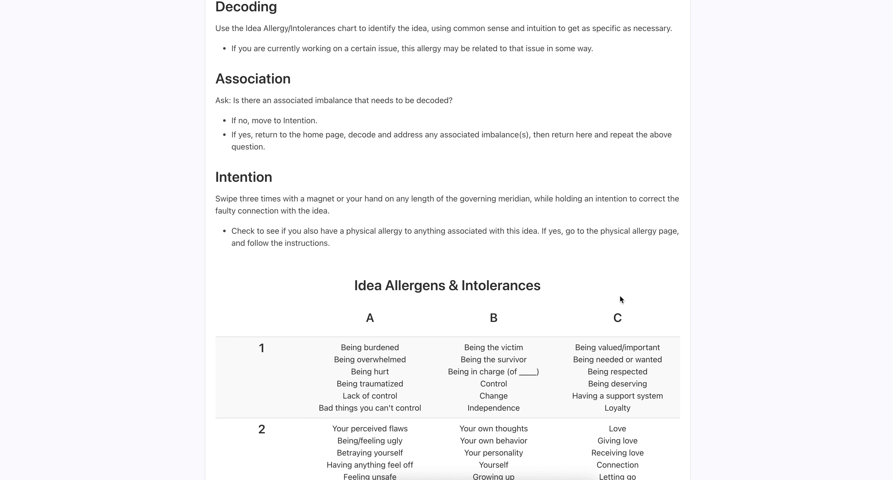
pyautogui.moveTo(640, 330)
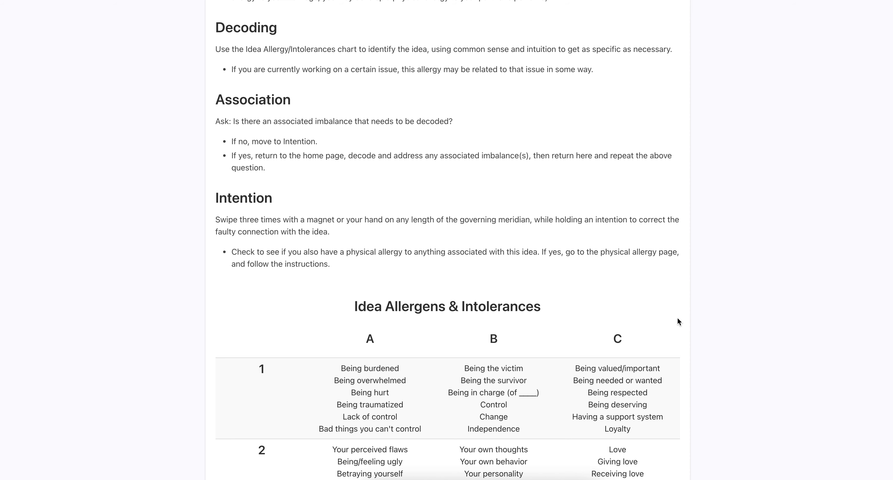
pyautogui.scroll(-3)
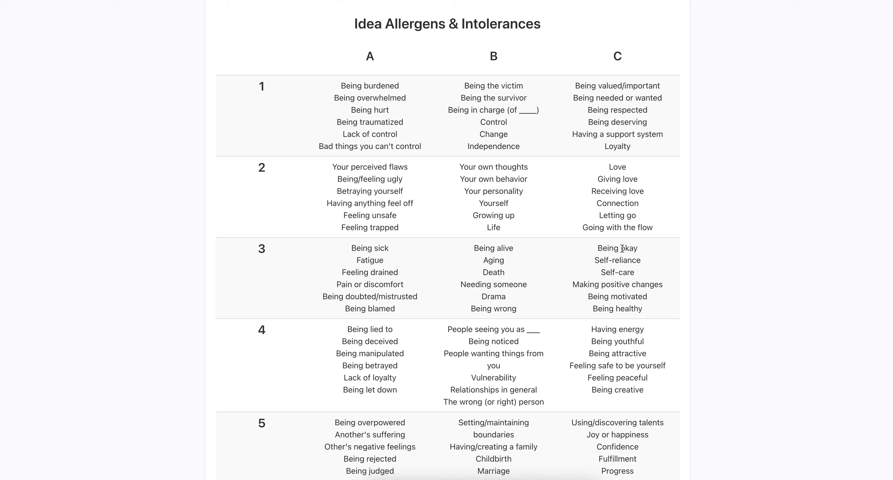
pyautogui.doubleClick(616, 167)
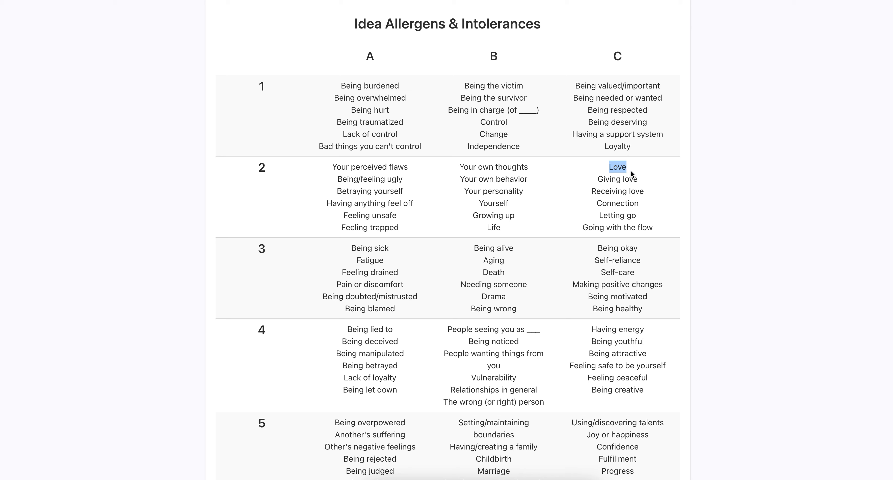
pyautogui.moveTo(638, 174)
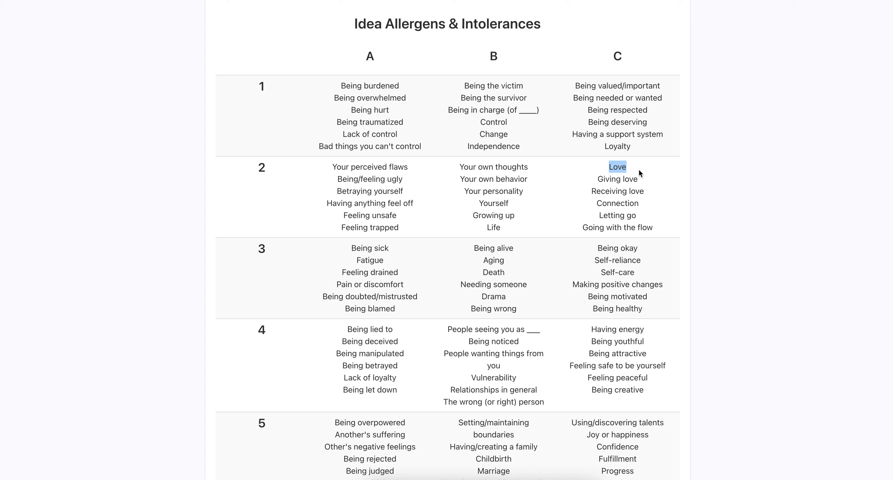
pyautogui.moveTo(640, 242)
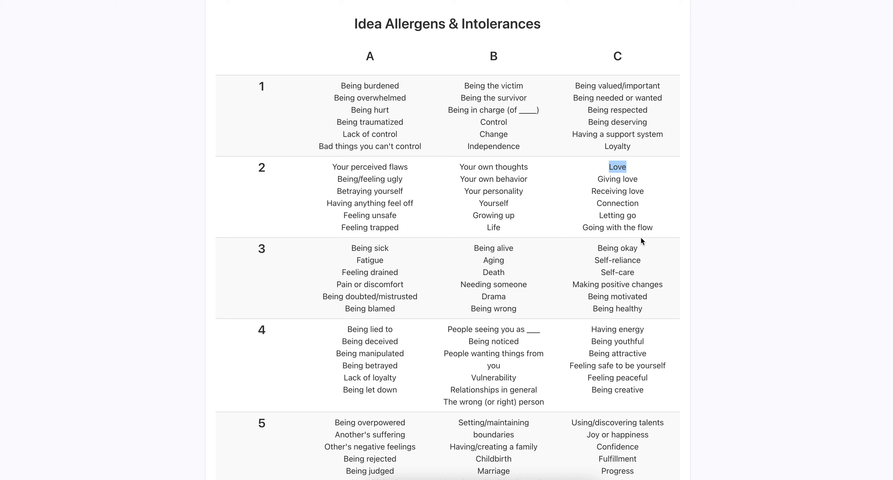
pyautogui.moveTo(620, 175)
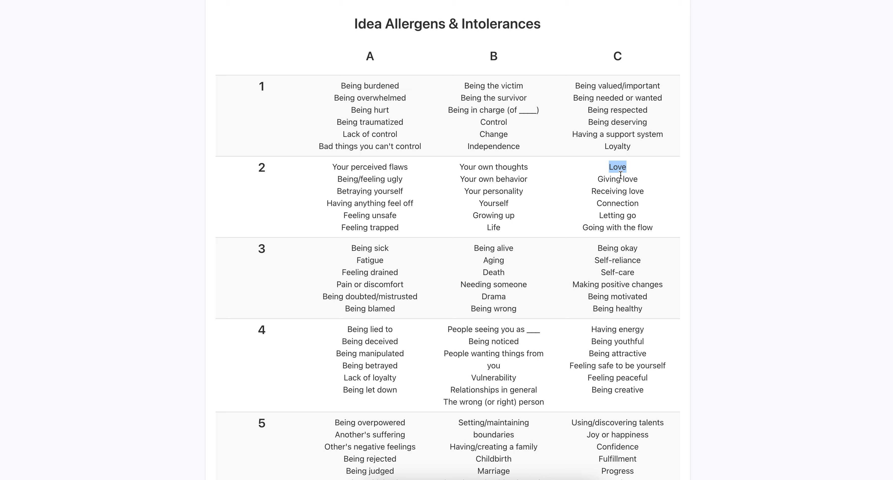
pyautogui.moveTo(623, 193)
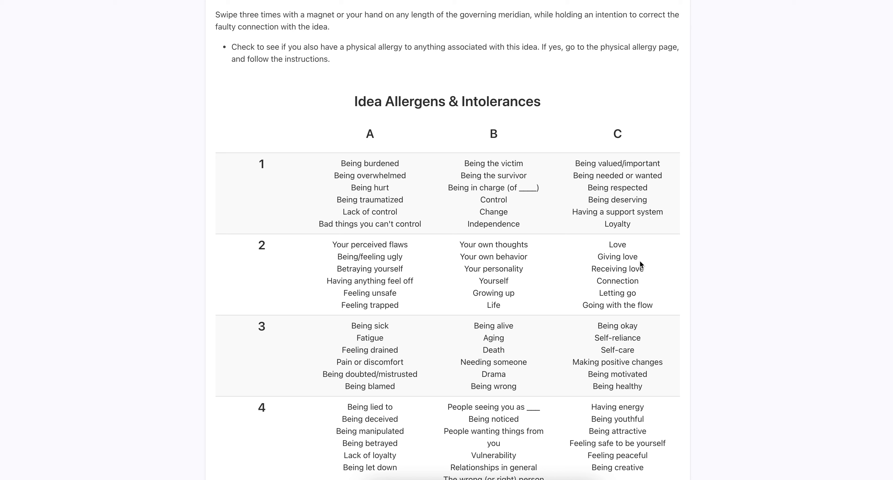
pyautogui.moveTo(647, 292)
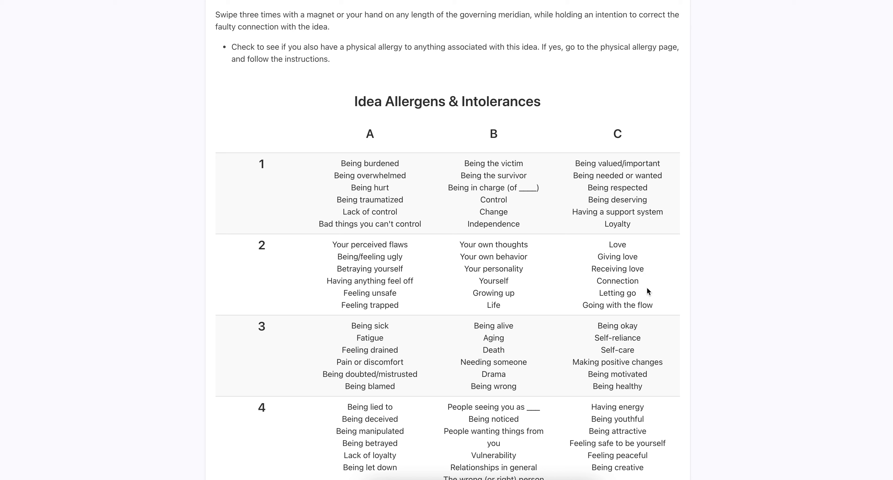
# Step: Highlight 'Love' in row 2, column C of the chart, then go to the Prion page
pyautogui.doubleClick(617, 245)
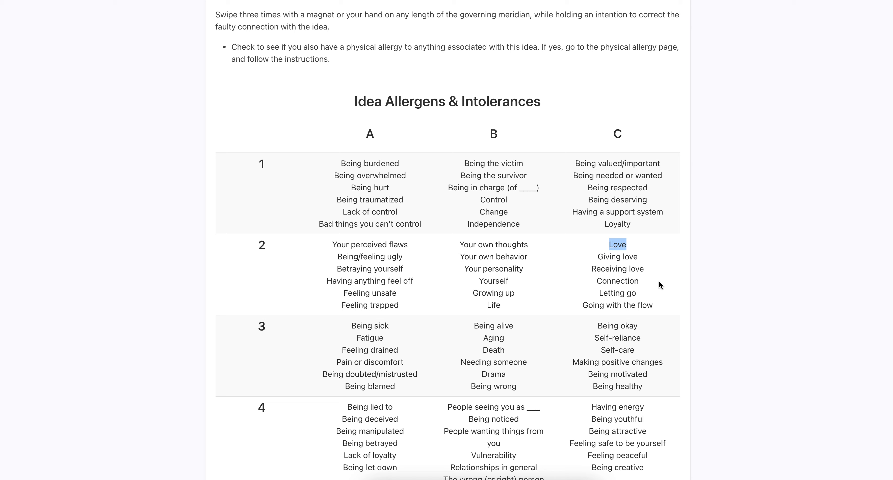
pyautogui.moveTo(627, 255)
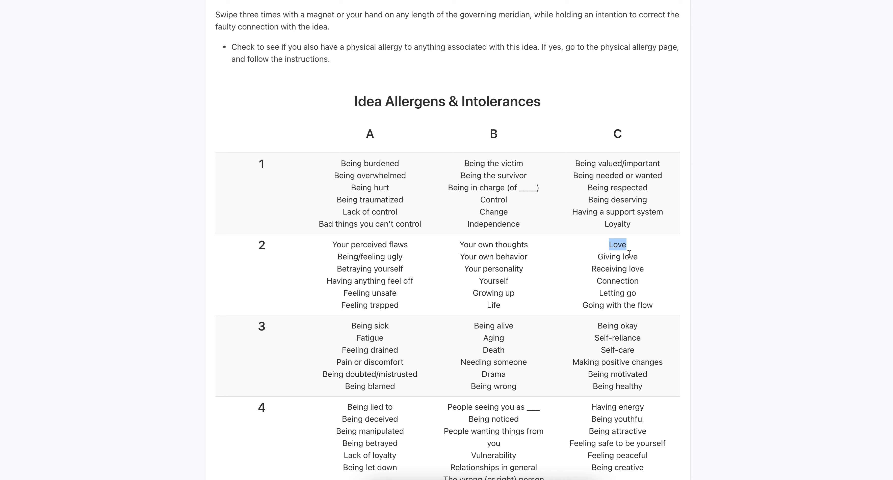
pyautogui.moveTo(630, 253)
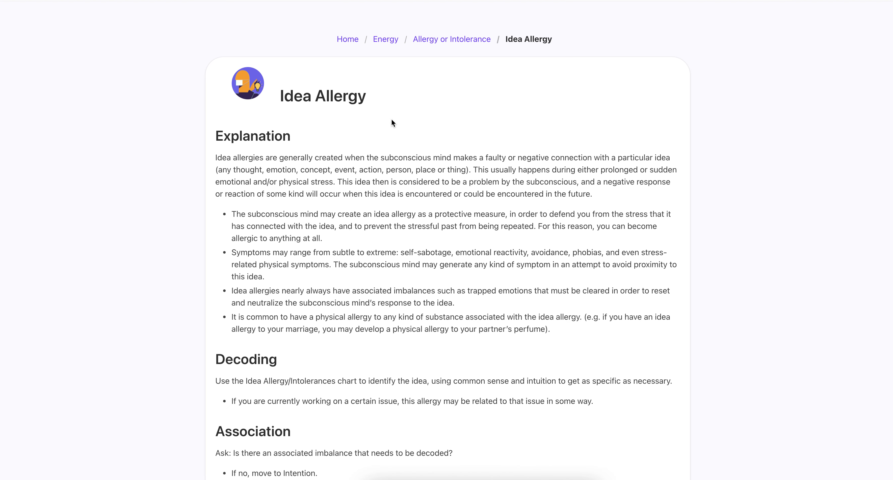
pyautogui.click(348, 39)
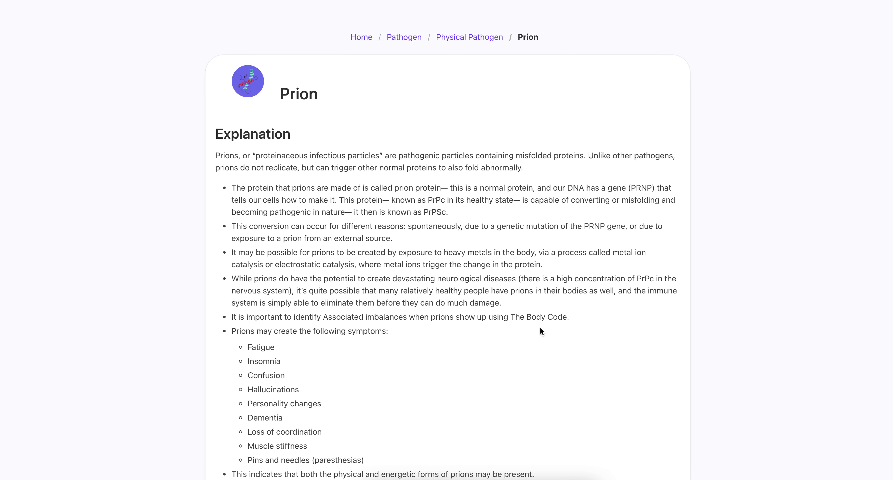
# Step: Select the Prion Explanation text on the page, then clear the selection
pyautogui.scroll(-3)
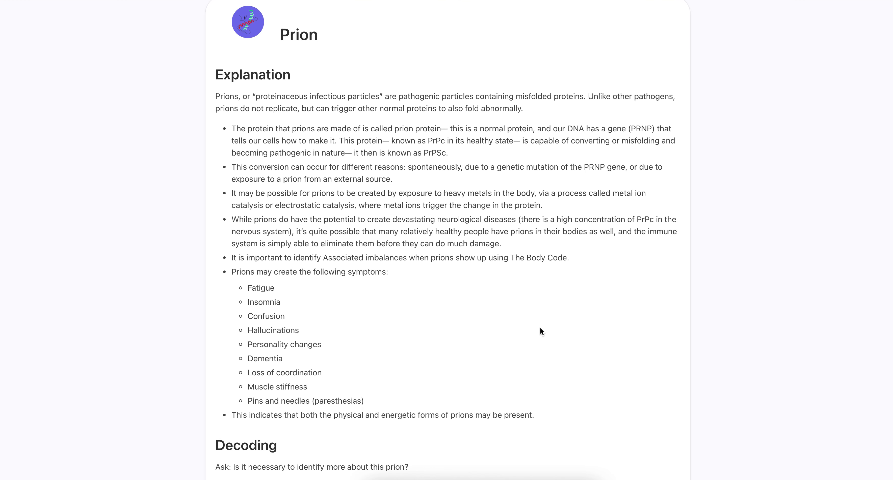
pyautogui.moveTo(601, 332)
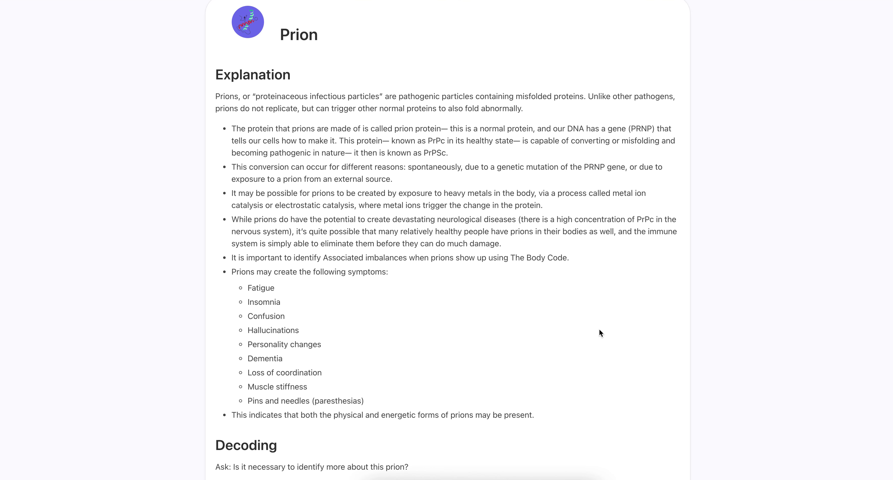
pyautogui.moveTo(405, 282)
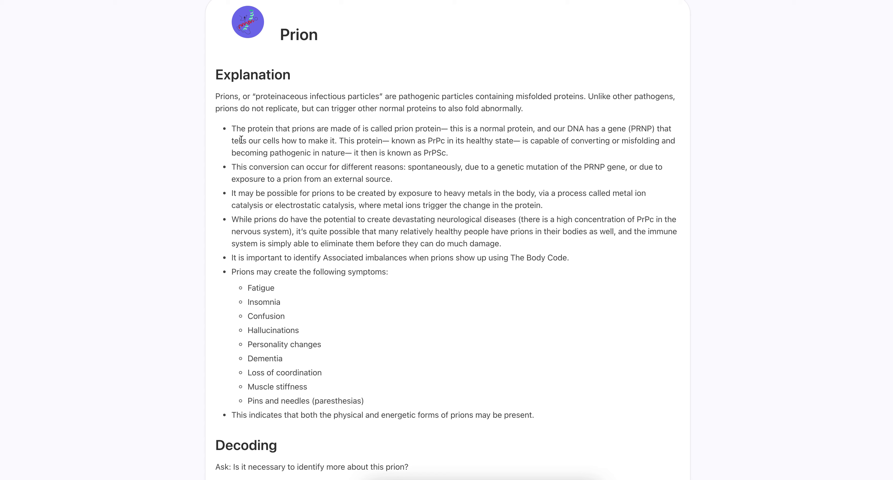
pyautogui.moveTo(205, 92)
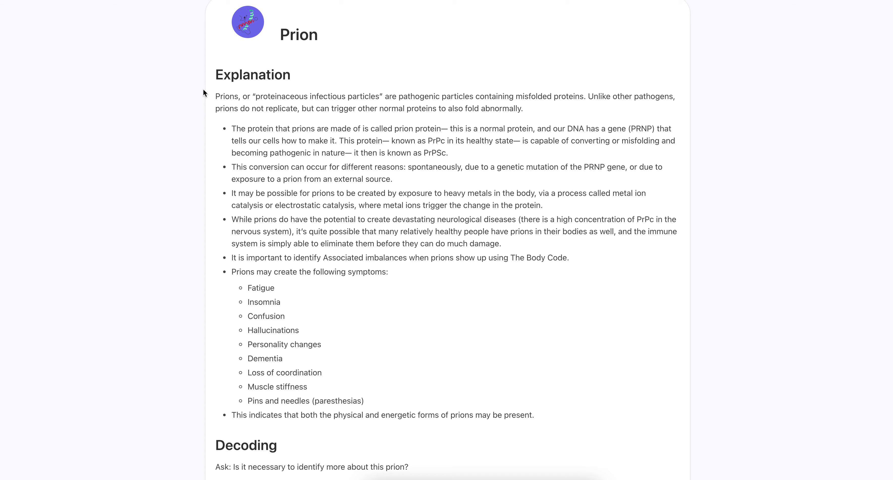
pyautogui.moveTo(212, 96); pyautogui.dragTo(274, 287)
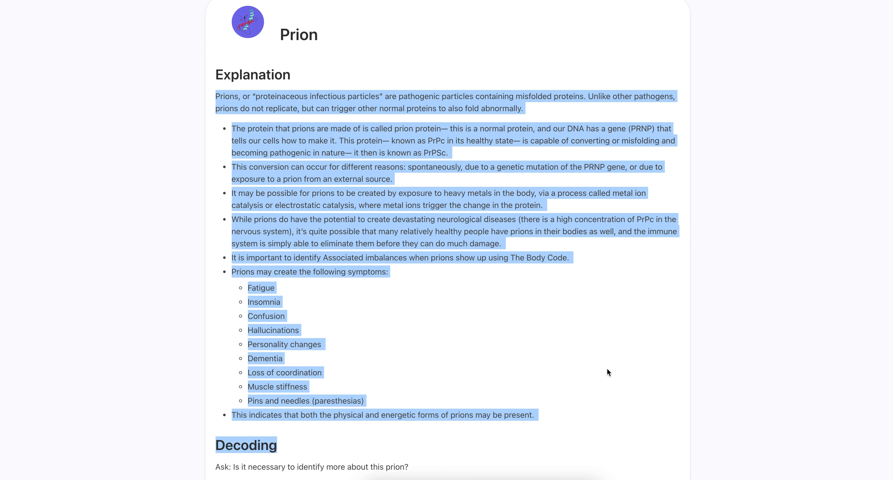
pyautogui.click(573, 323)
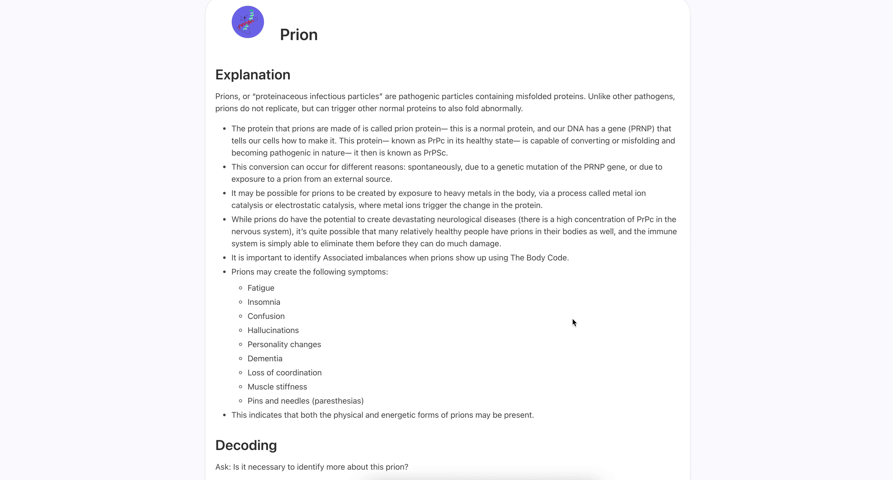
pyautogui.moveTo(581, 258)
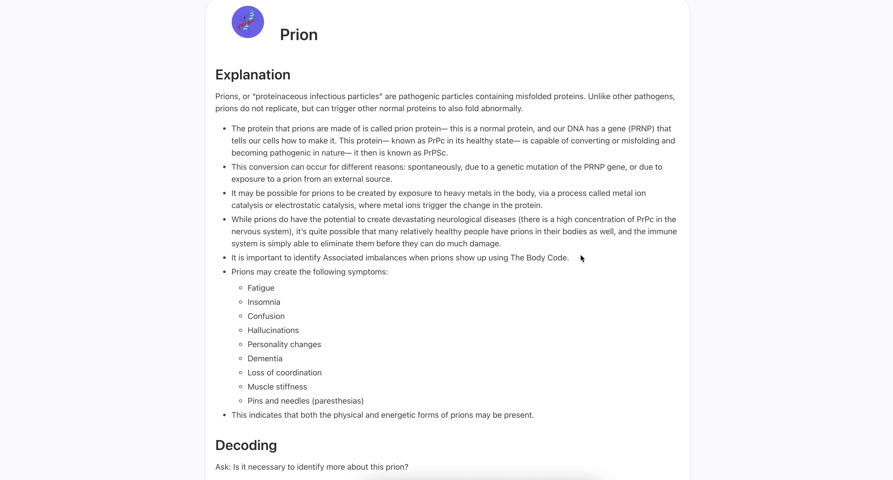